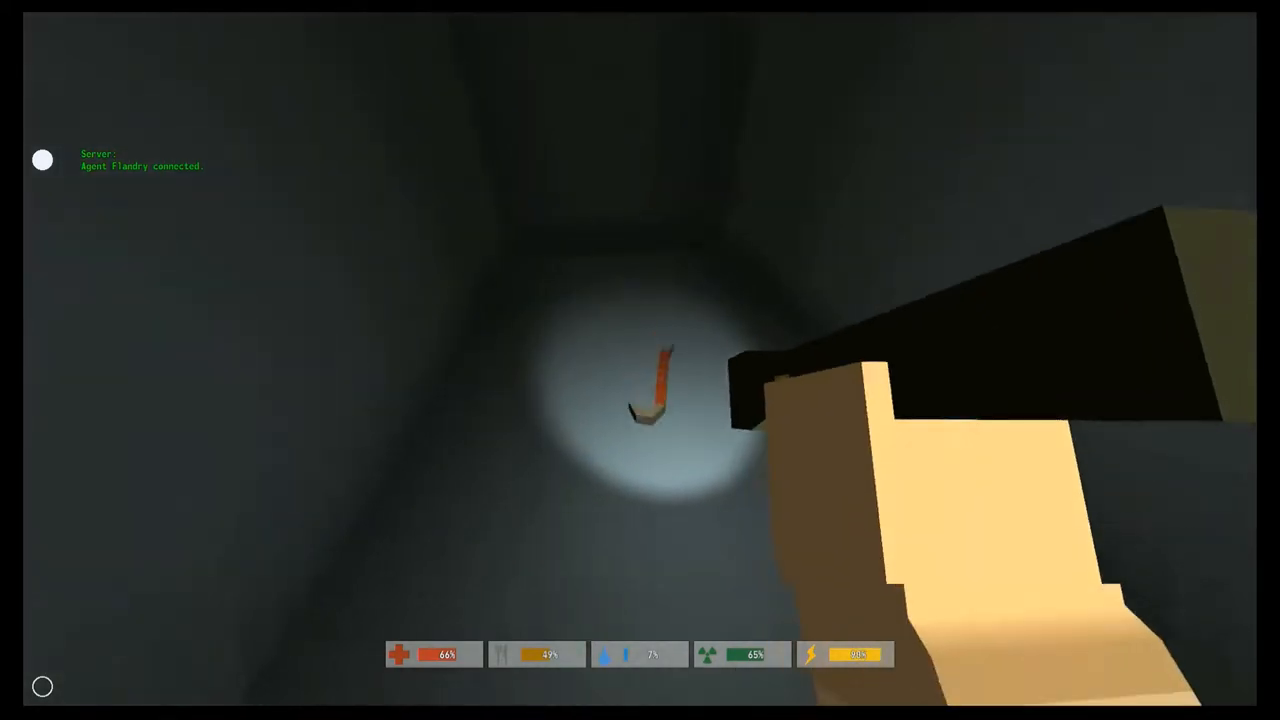
mouse_move(640, 360)
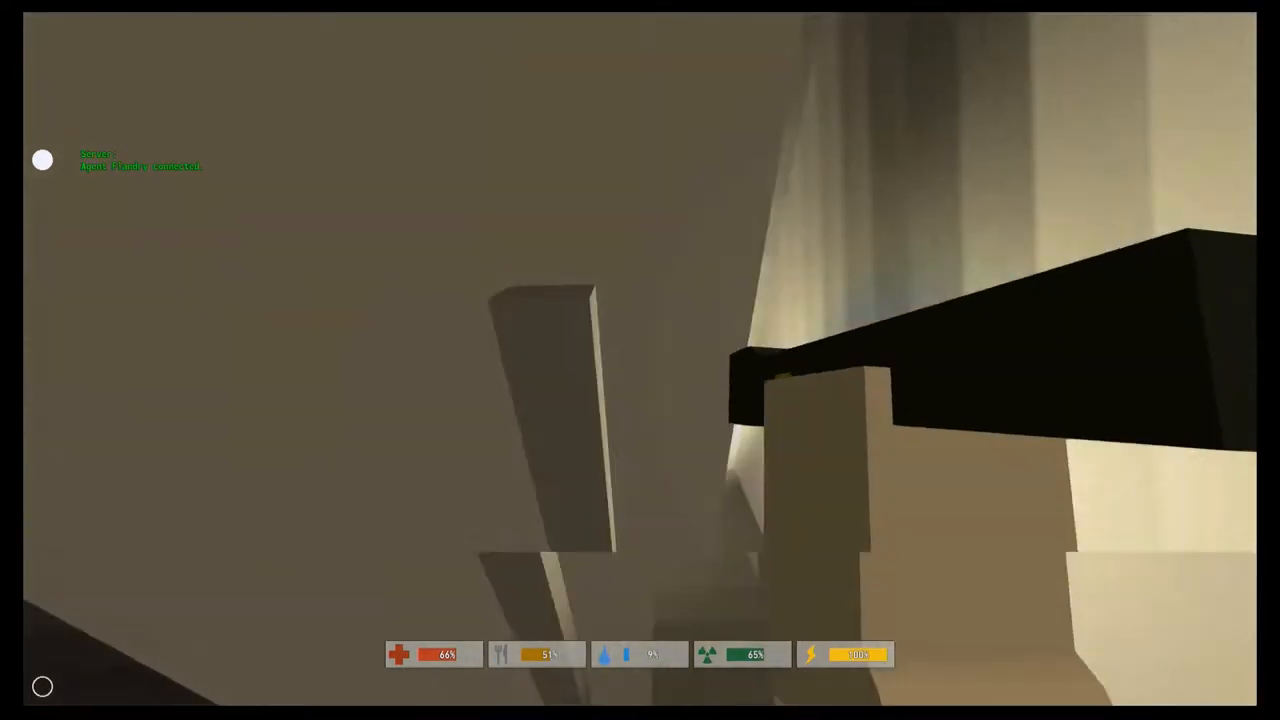
mouse_move(640, 360)
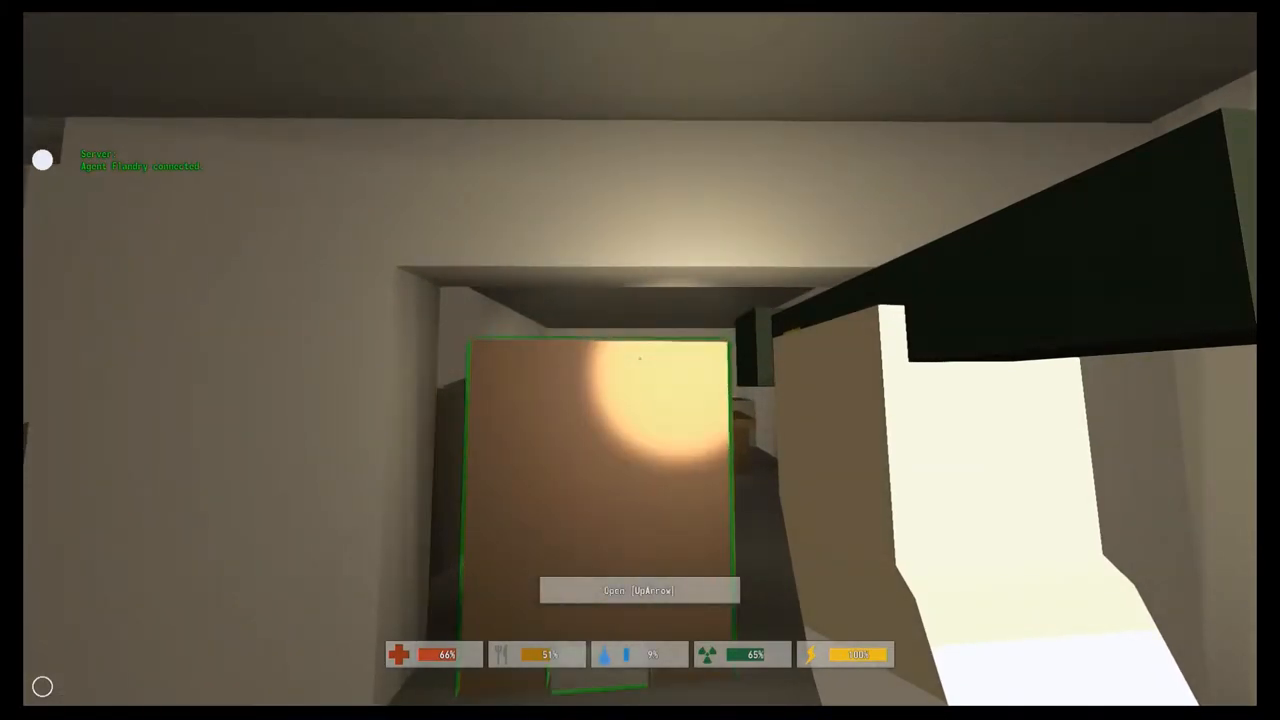
Step: Walk forward through the wooden door into the lit room of the house
key(Up)
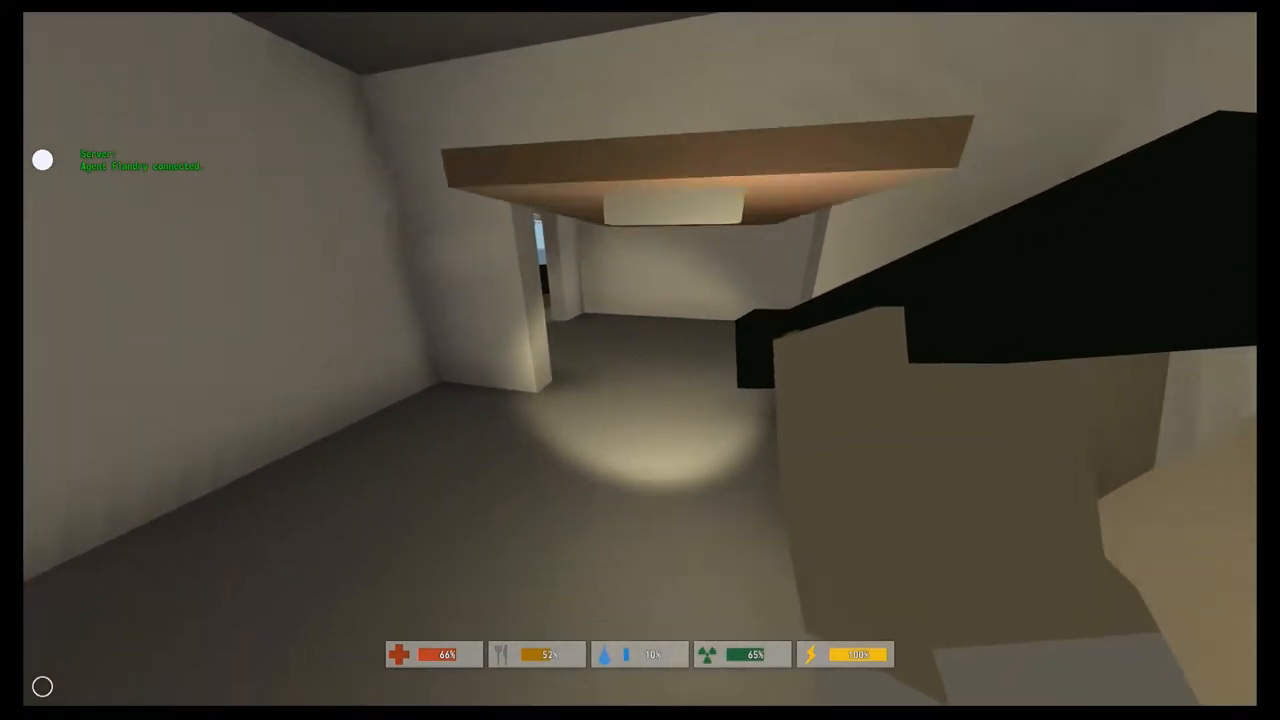
mouse_move(640, 360)
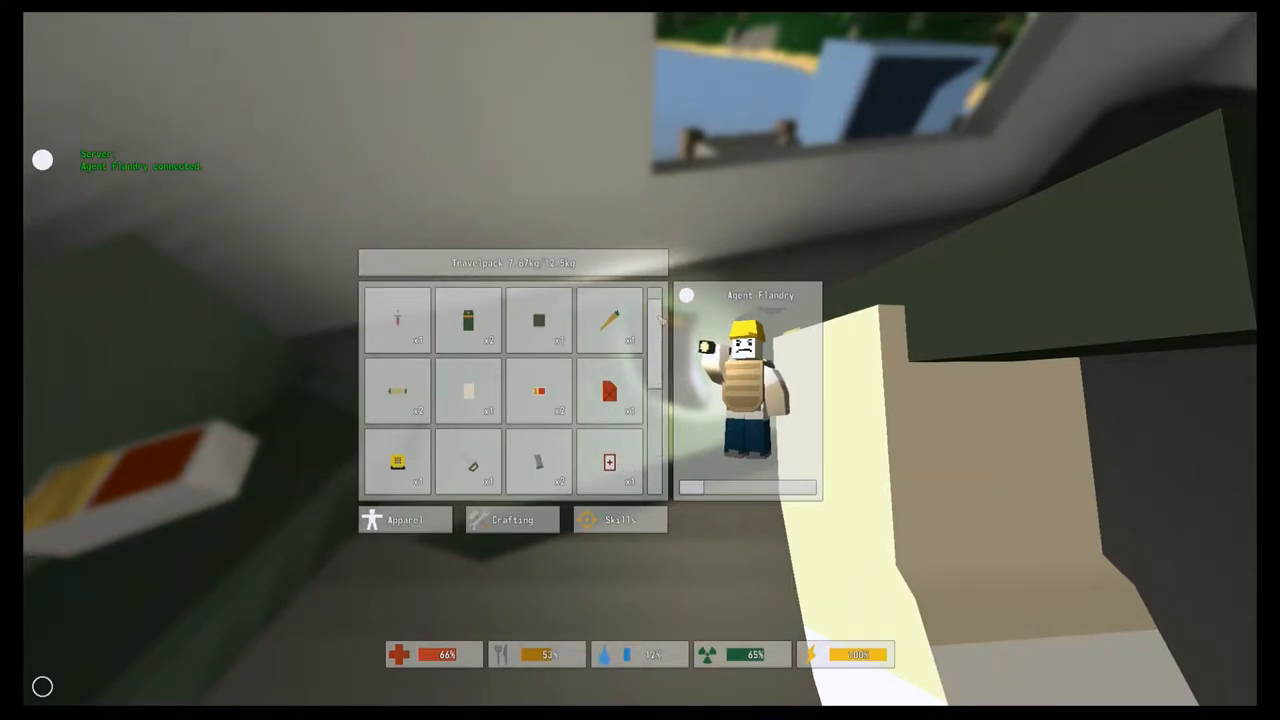
mouse_move(538, 320)
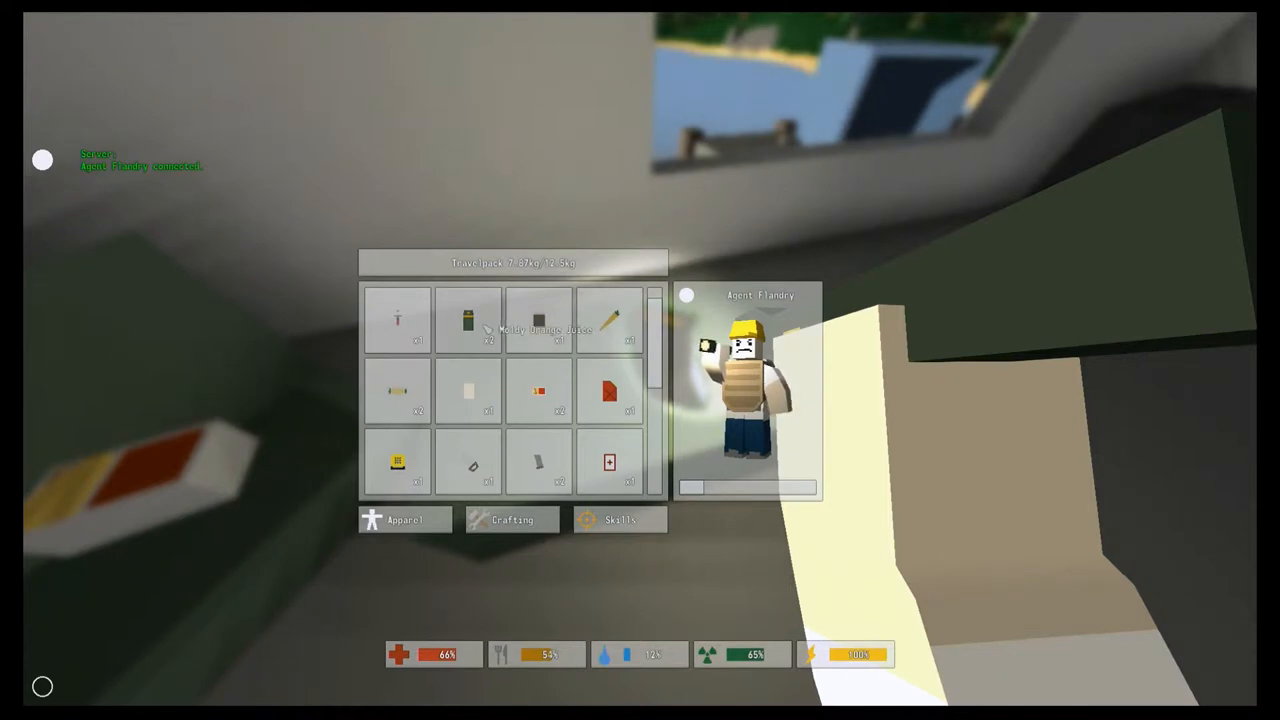
click(468, 320)
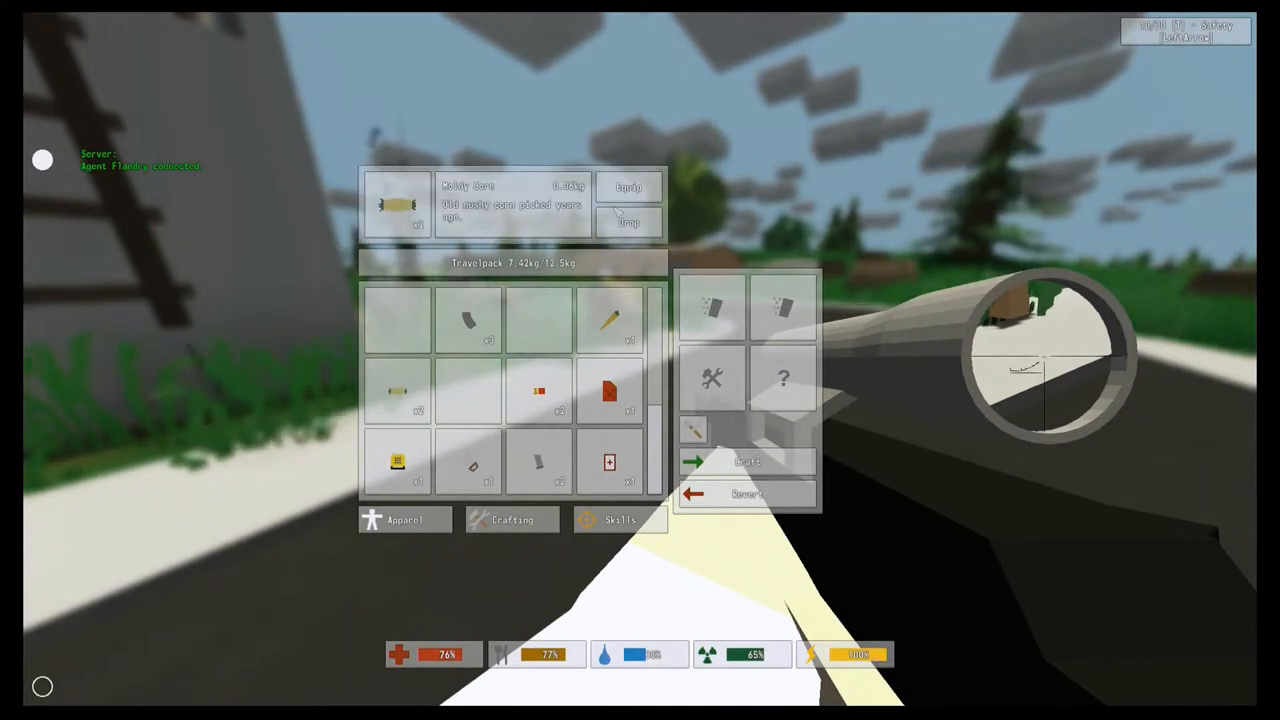
mouse_move(398, 390)
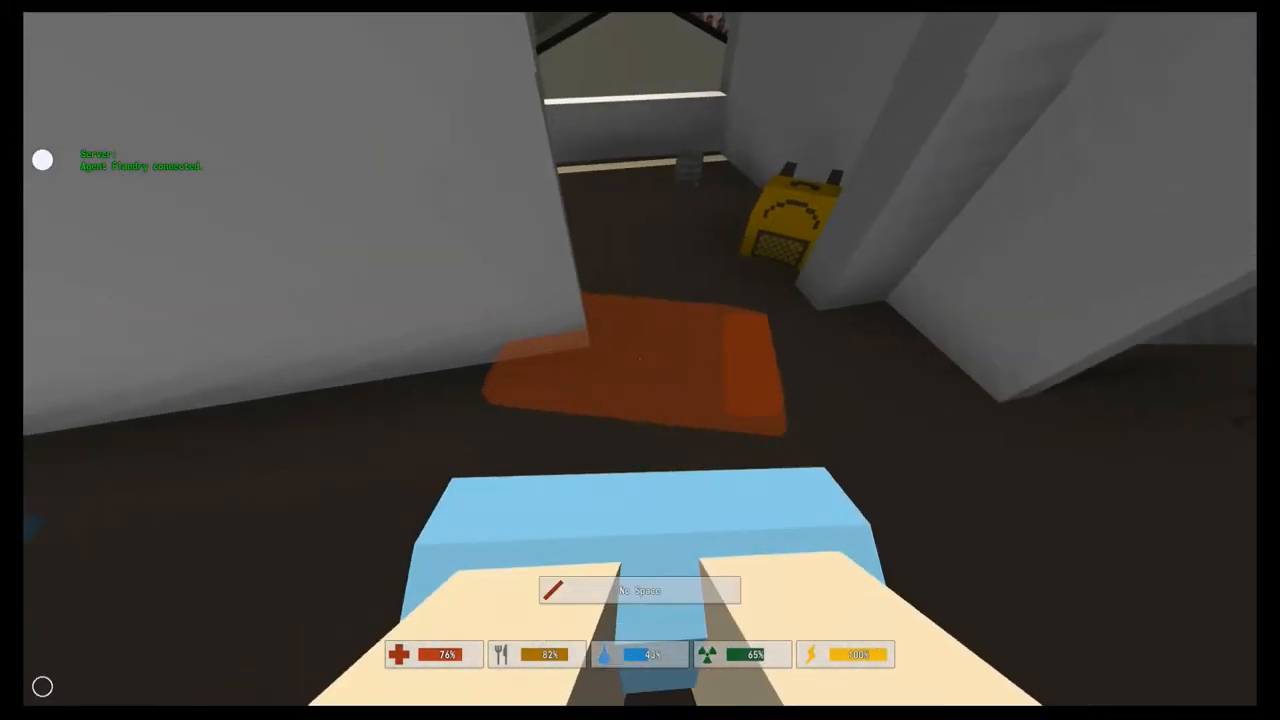
mouse_move(640, 360)
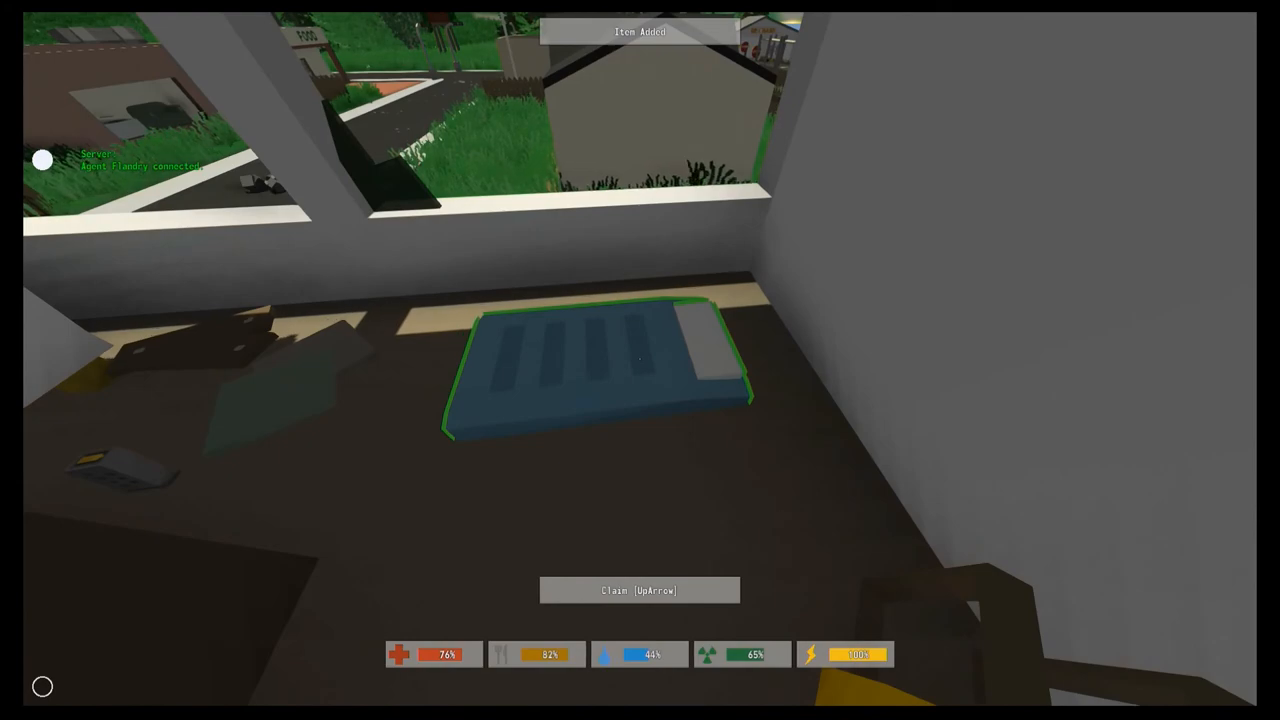
Step: Claim the blue bedroll placed by the upstairs window as the spawn point
key(up)
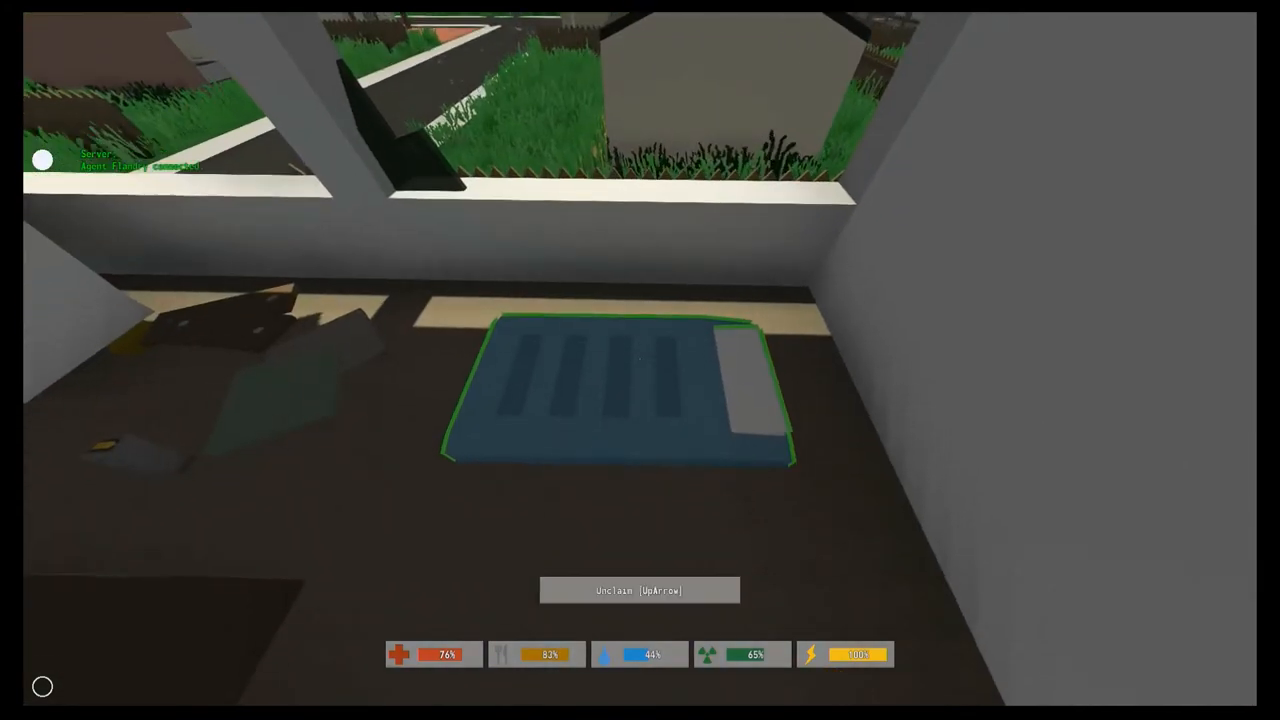